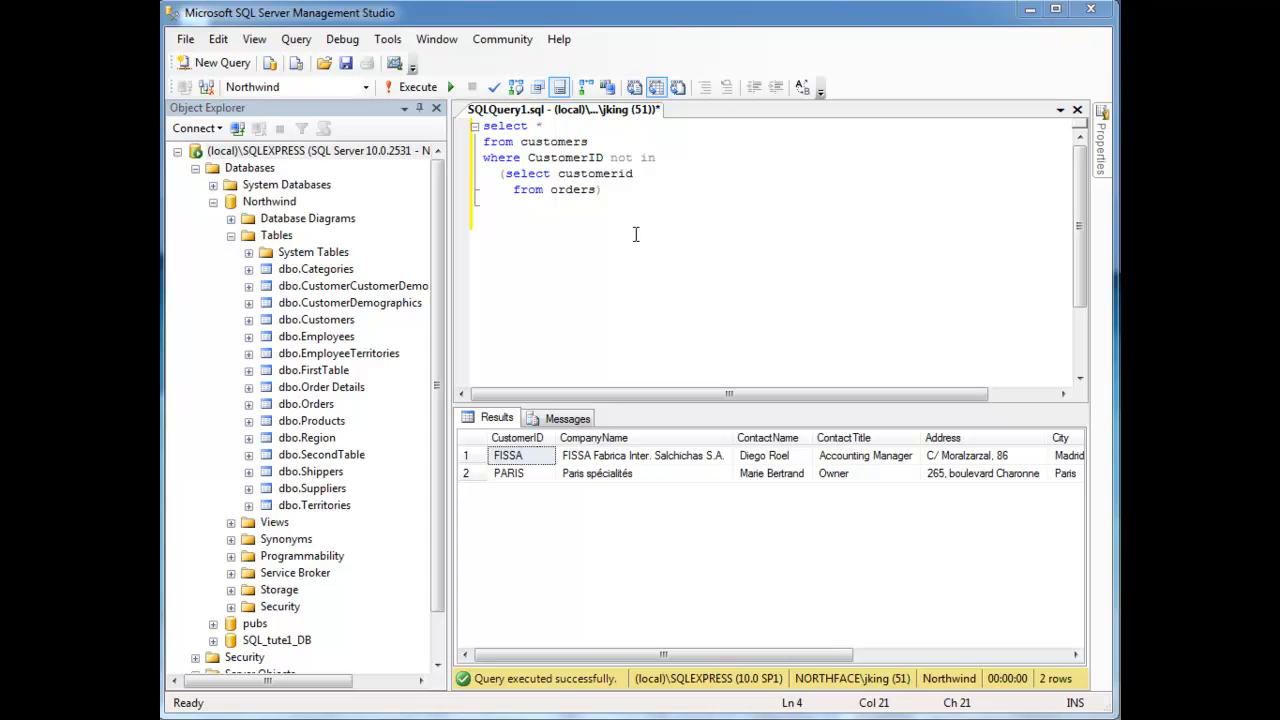
Draft 'select * from Customers c left join orders o' matched on c.customerid = o.customerid
text(select *)
text(from Customers c join orders o)
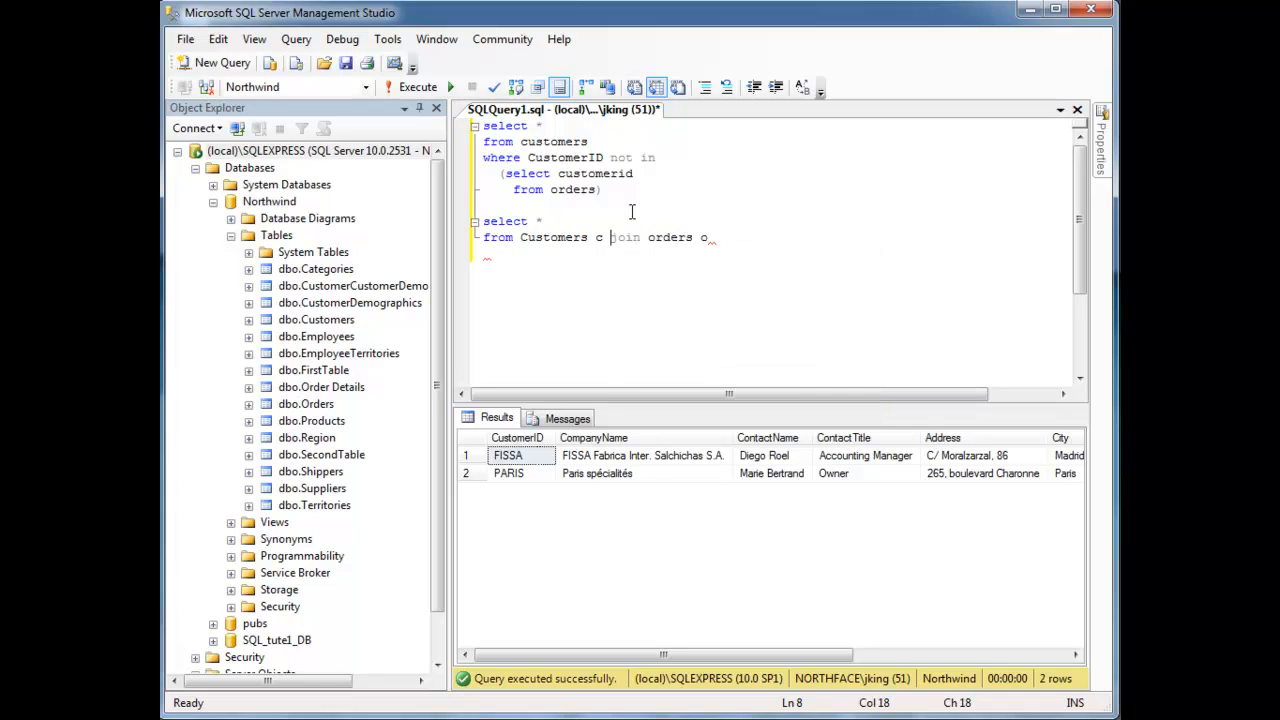
mouse_move(821, 345)
text(left )
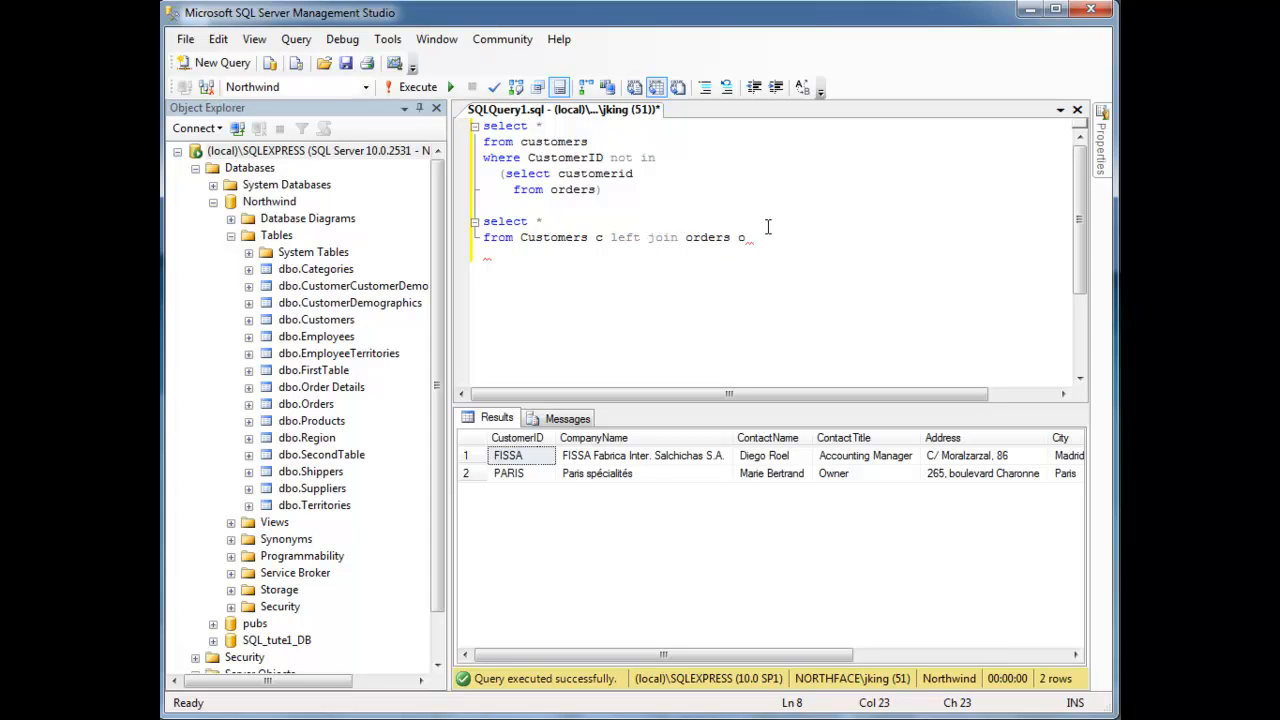
text(c.c)
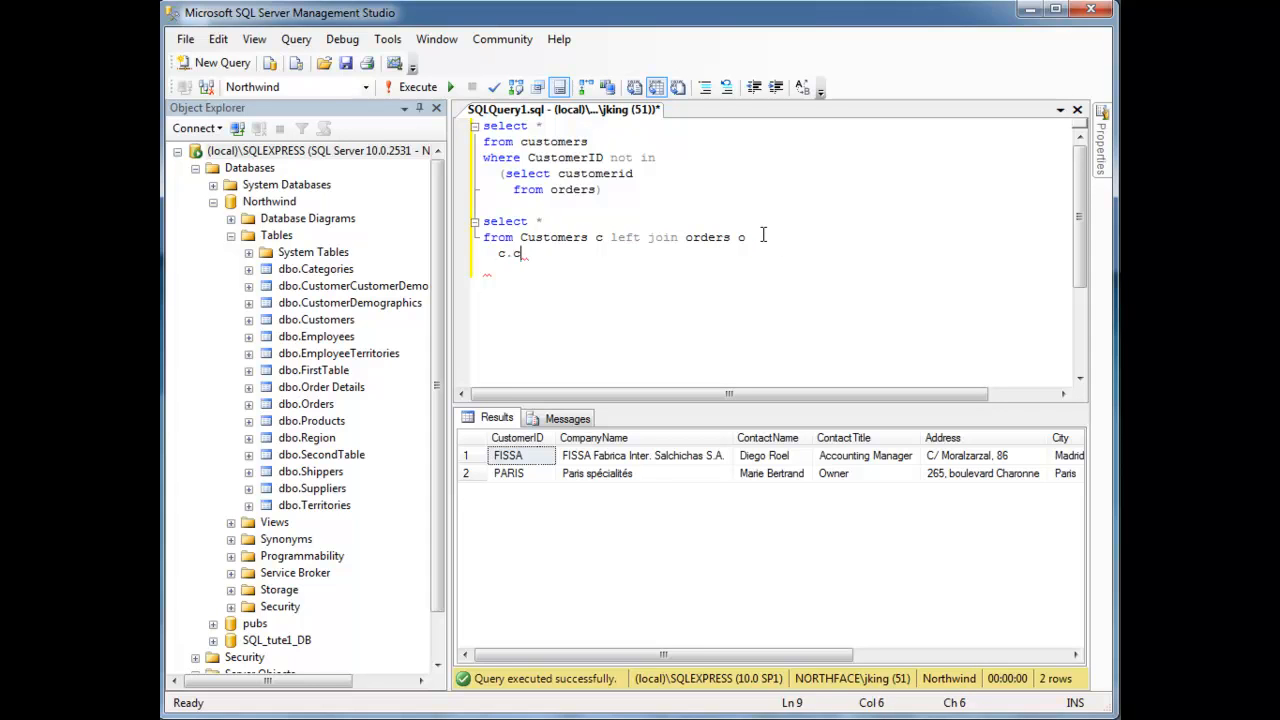
text(ustomerid = o.)
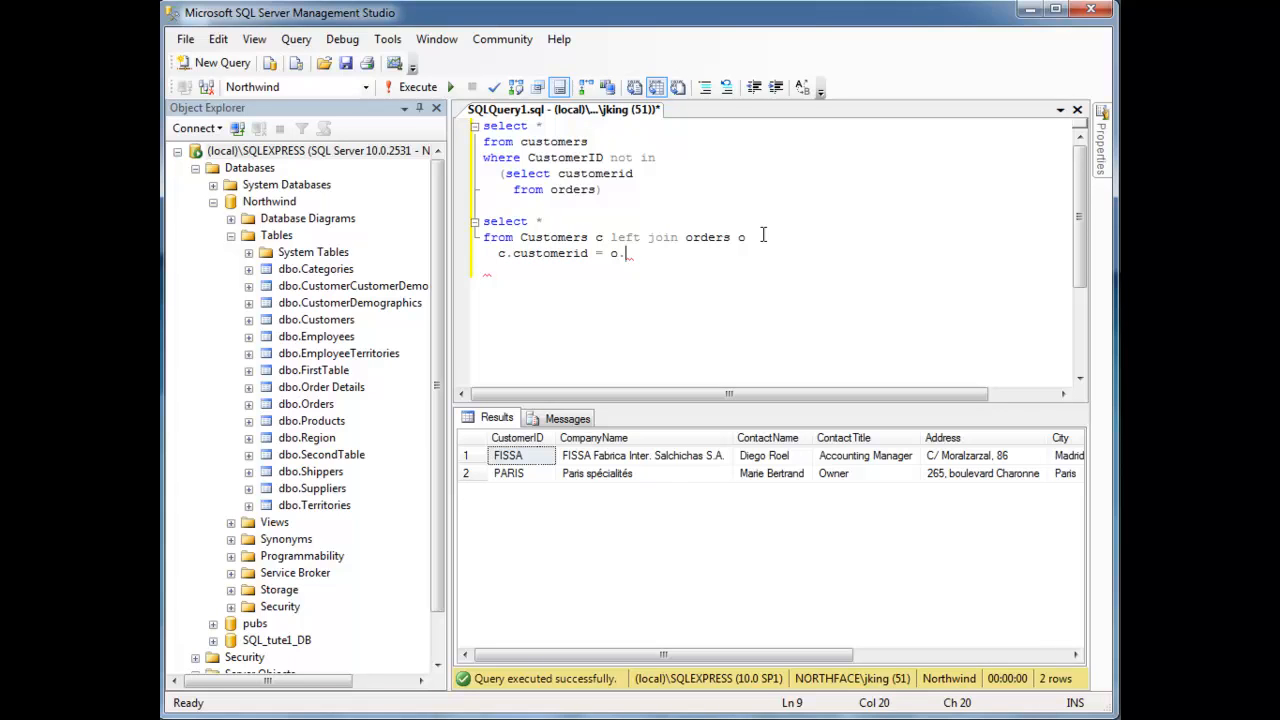
text(customerid)
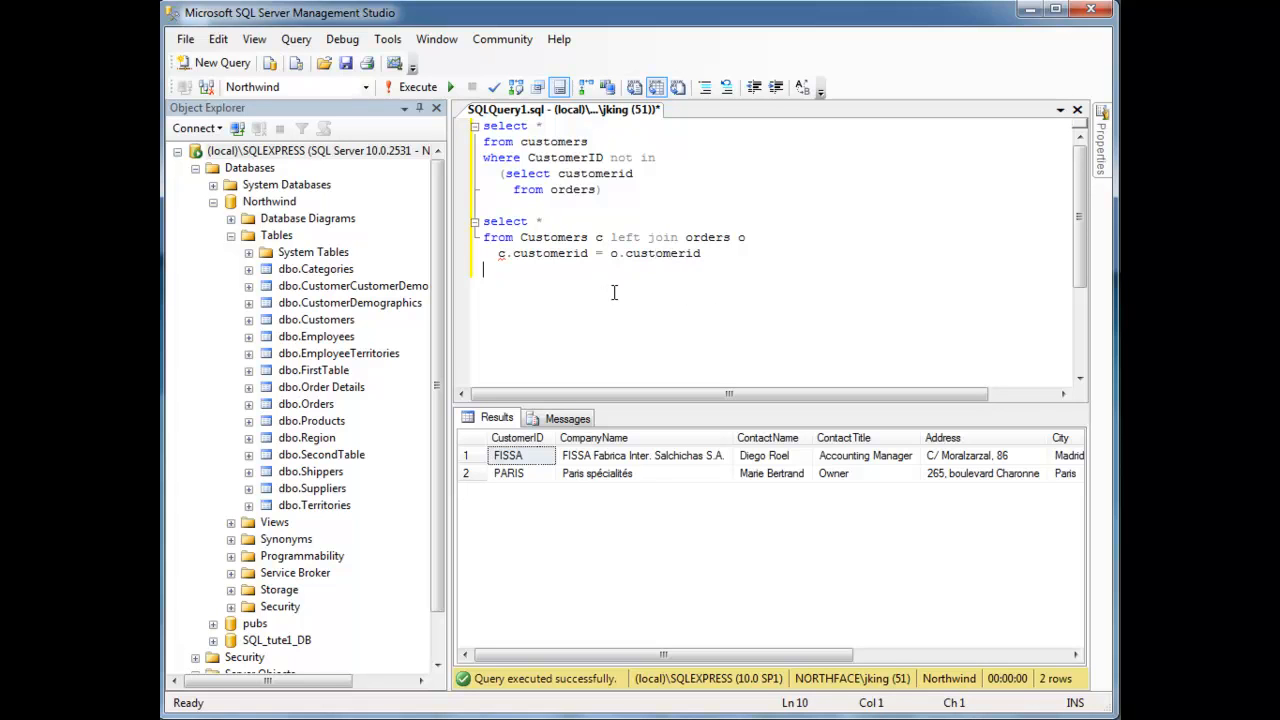
Run the queries, locate the 'Incorrect syntax near c' error, and insert ON before the join condition
click(417, 87)
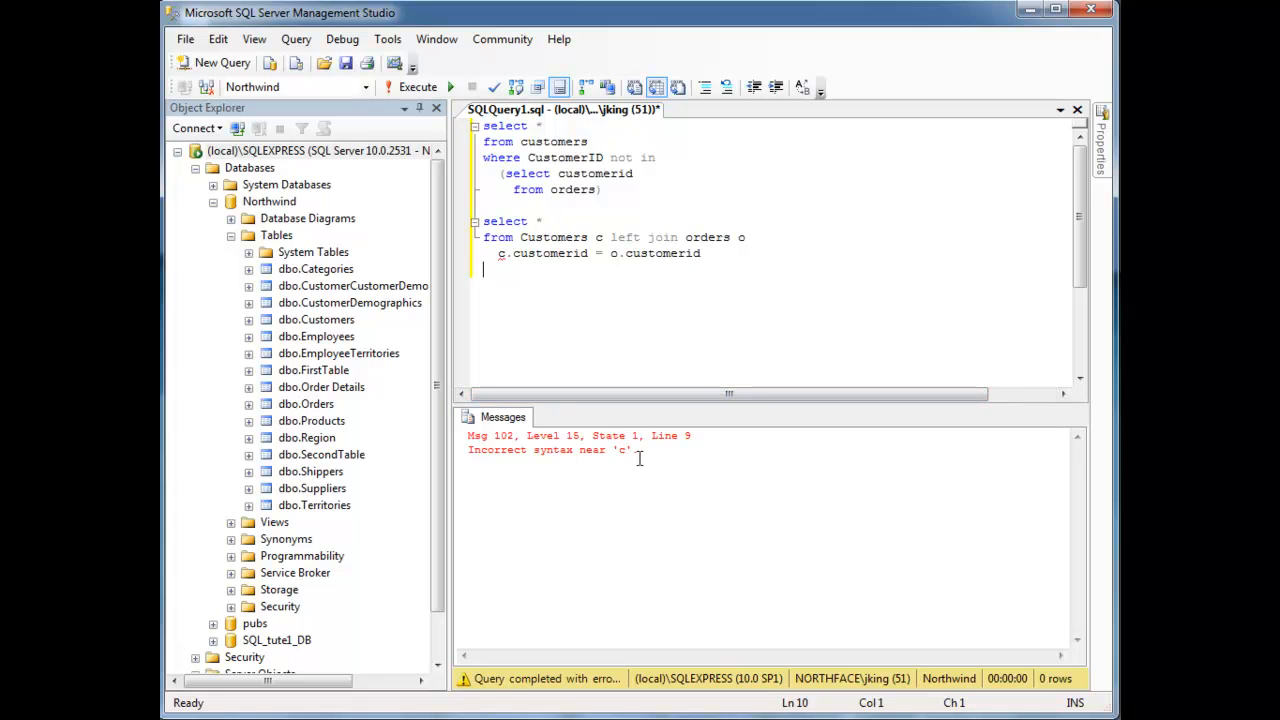
click(597, 237)
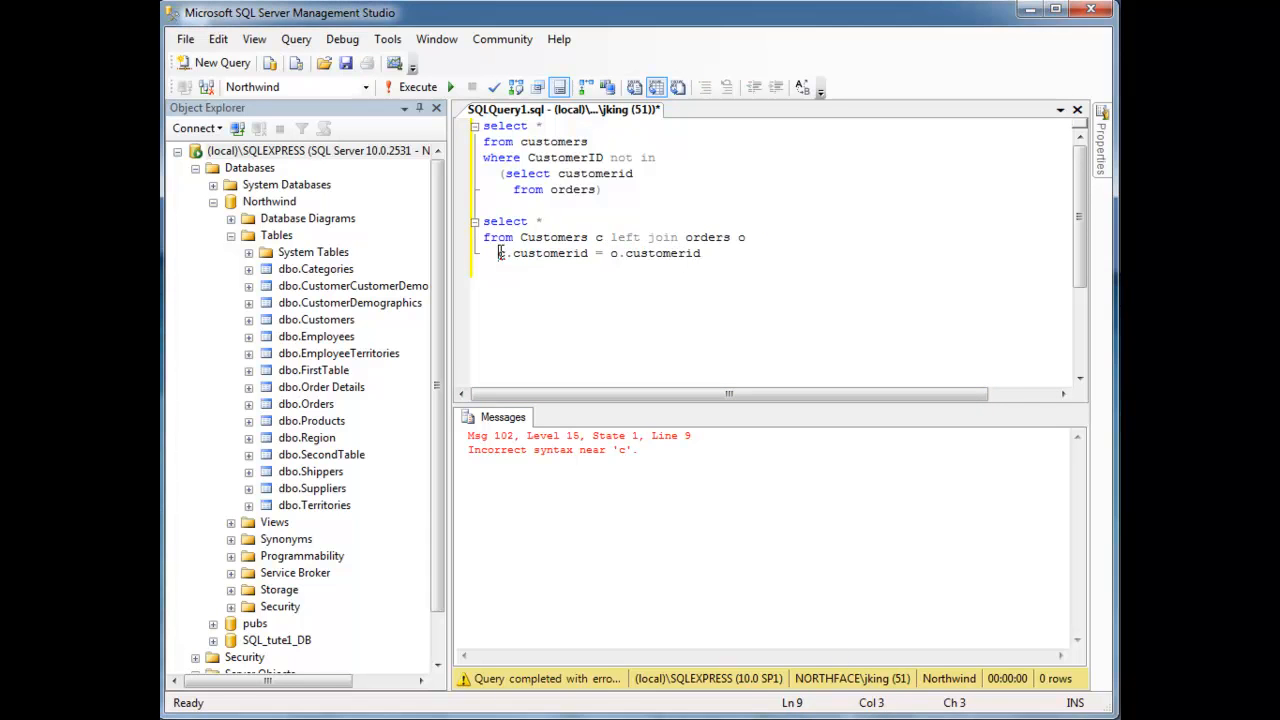
click(417, 87)
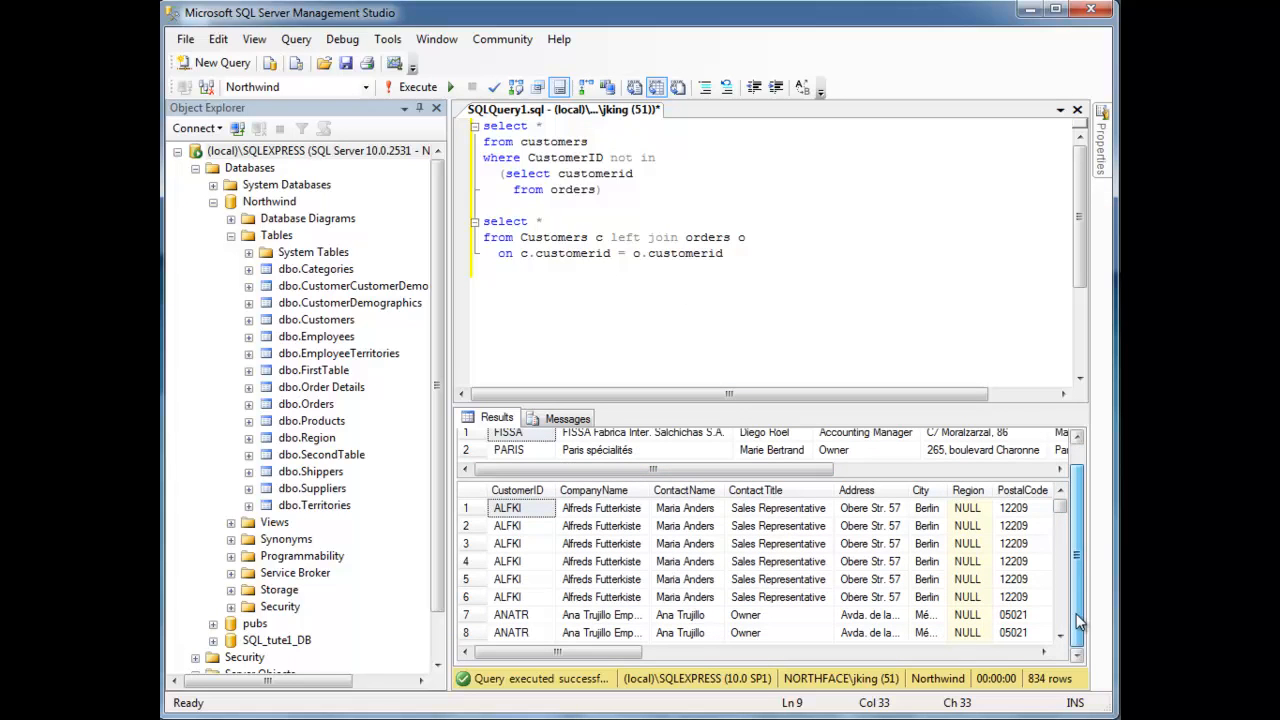
scroll(right, 3)
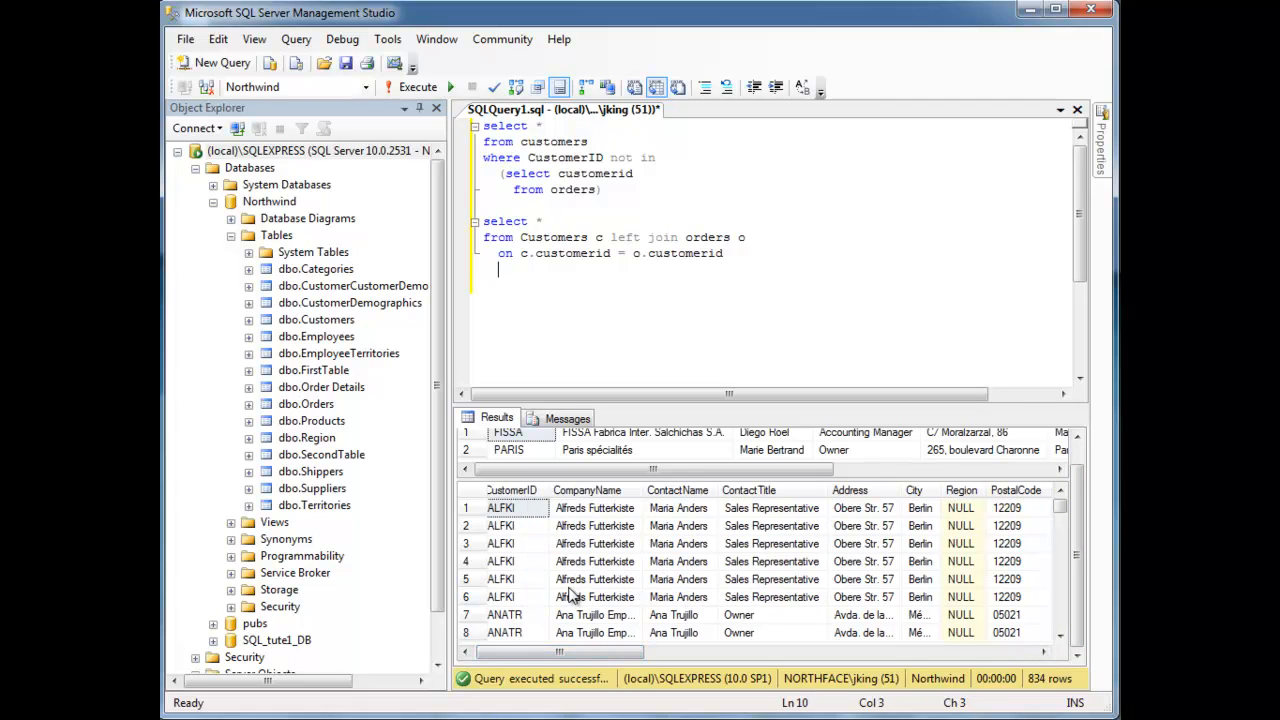
Add 'where o.CustomerID is null' to the join query, leaving only FISSA and PARIS
text(where)
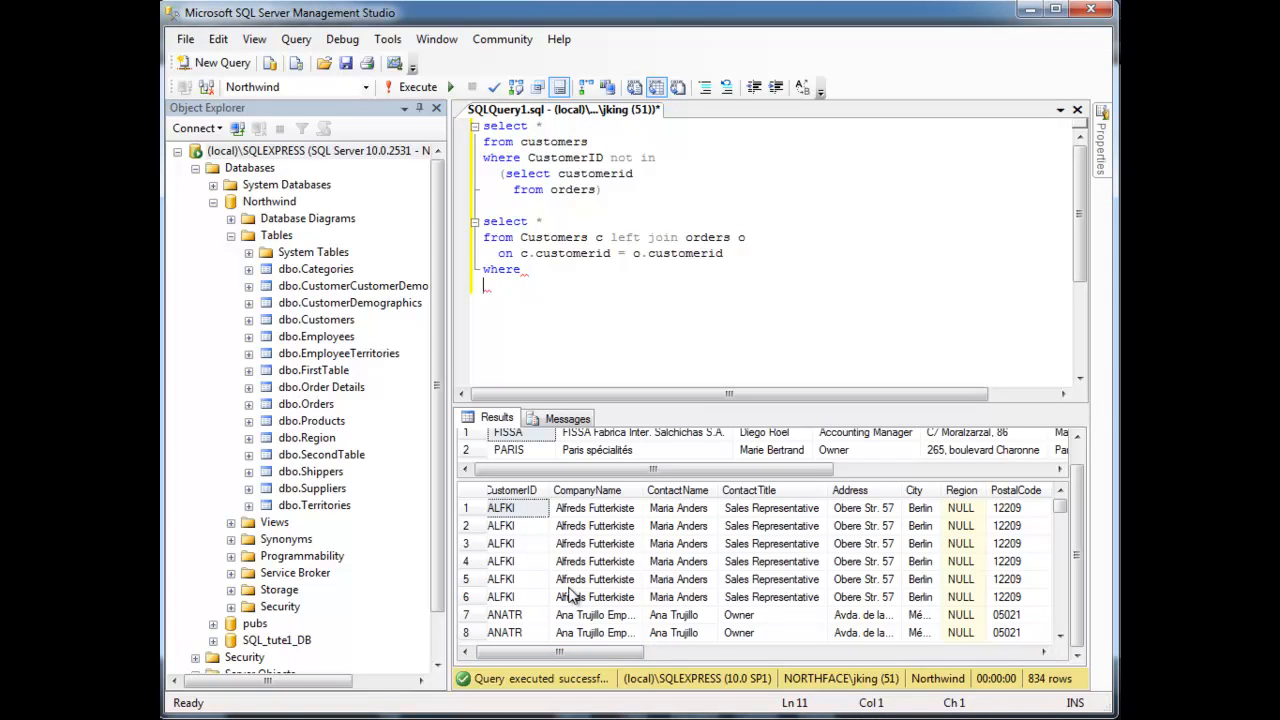
text(o.CustomerID)
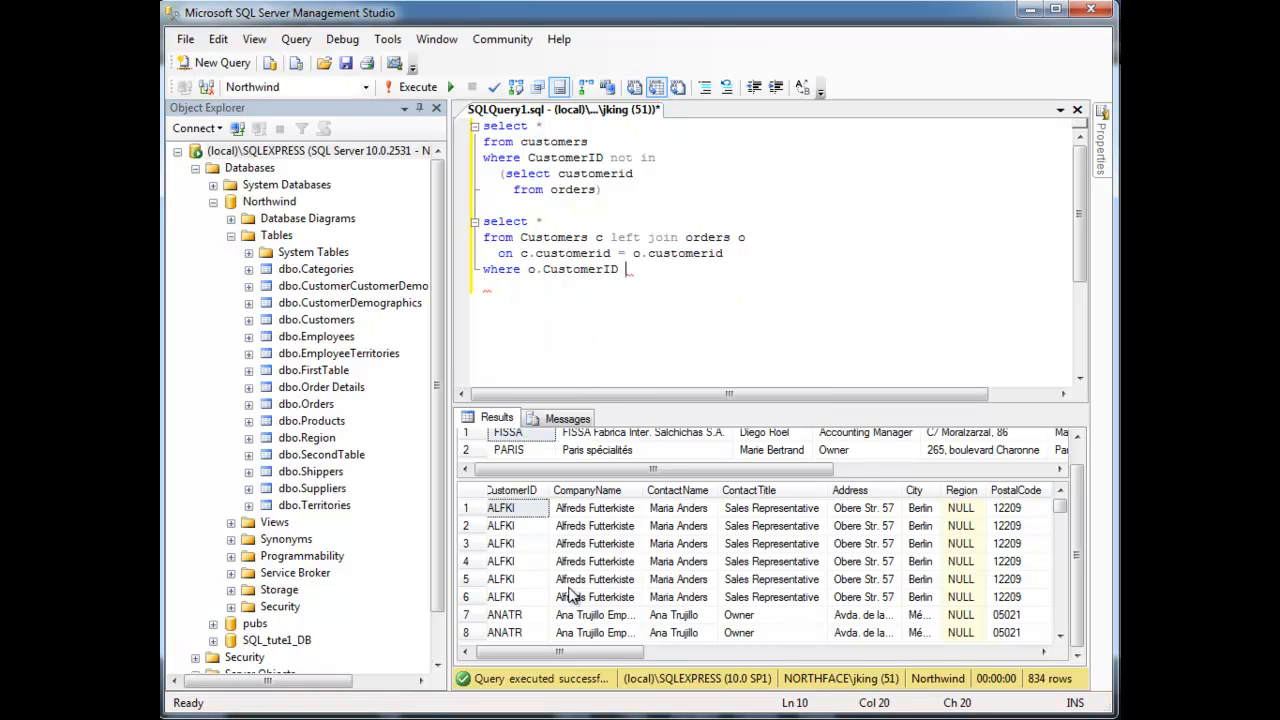
text(is null)
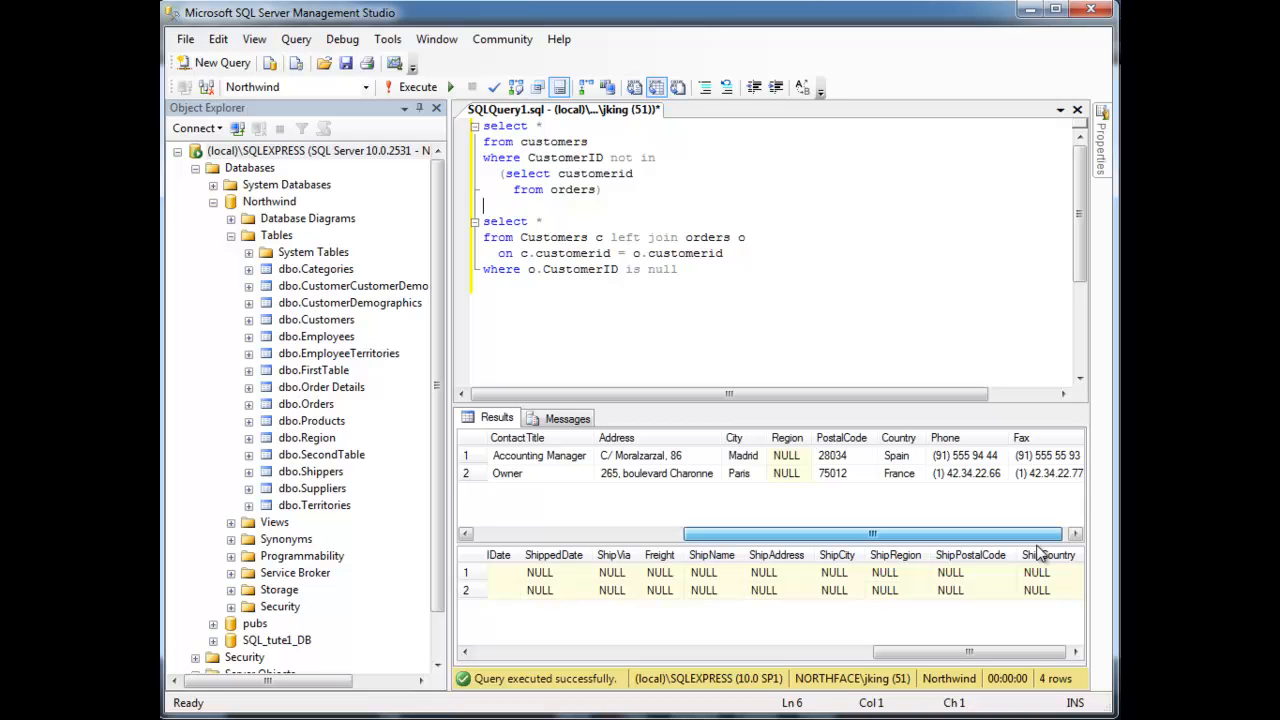
Select ContactName instead of * in both queries, then begin adding ShipCountry to the join query
click(543, 221)
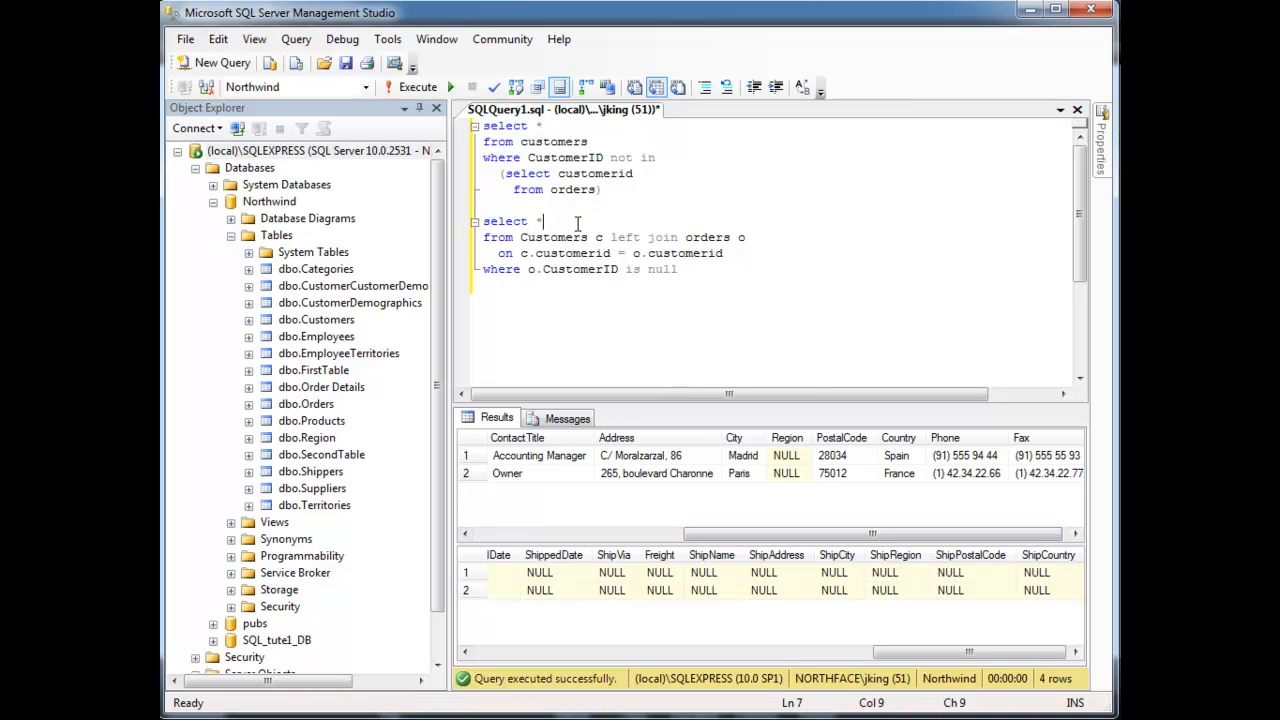
text(ContactName)
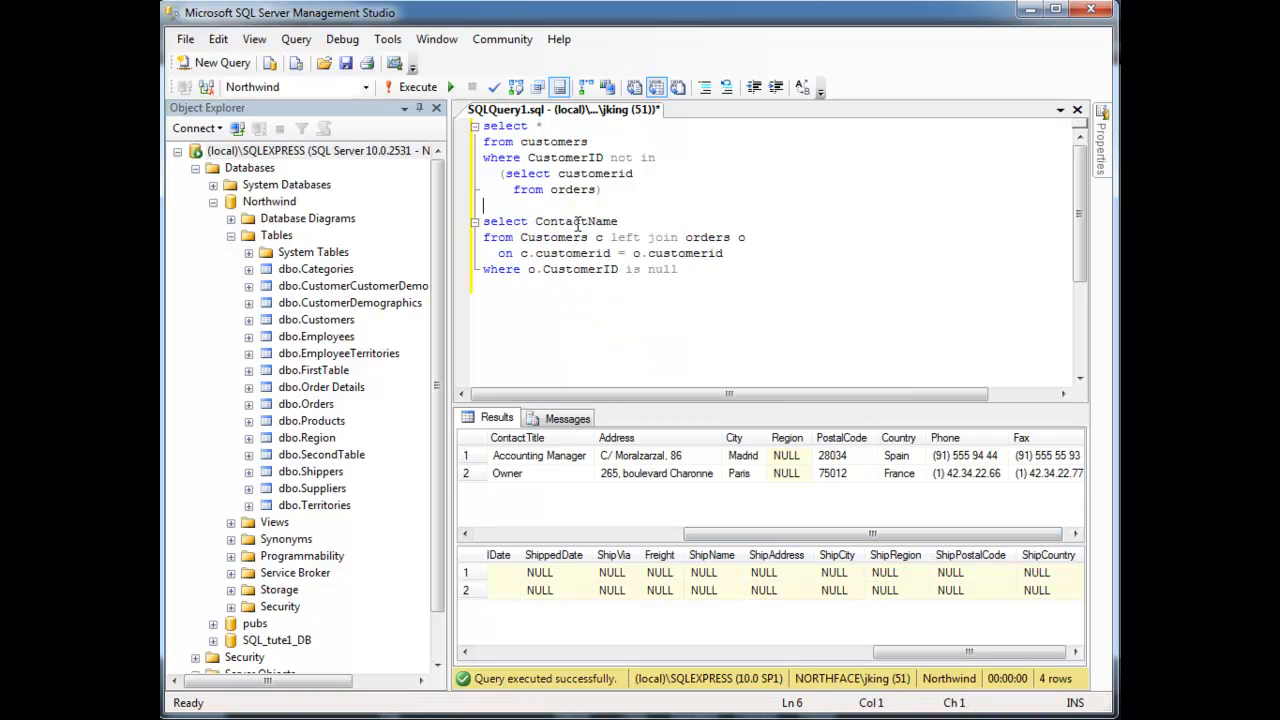
text(contactName)
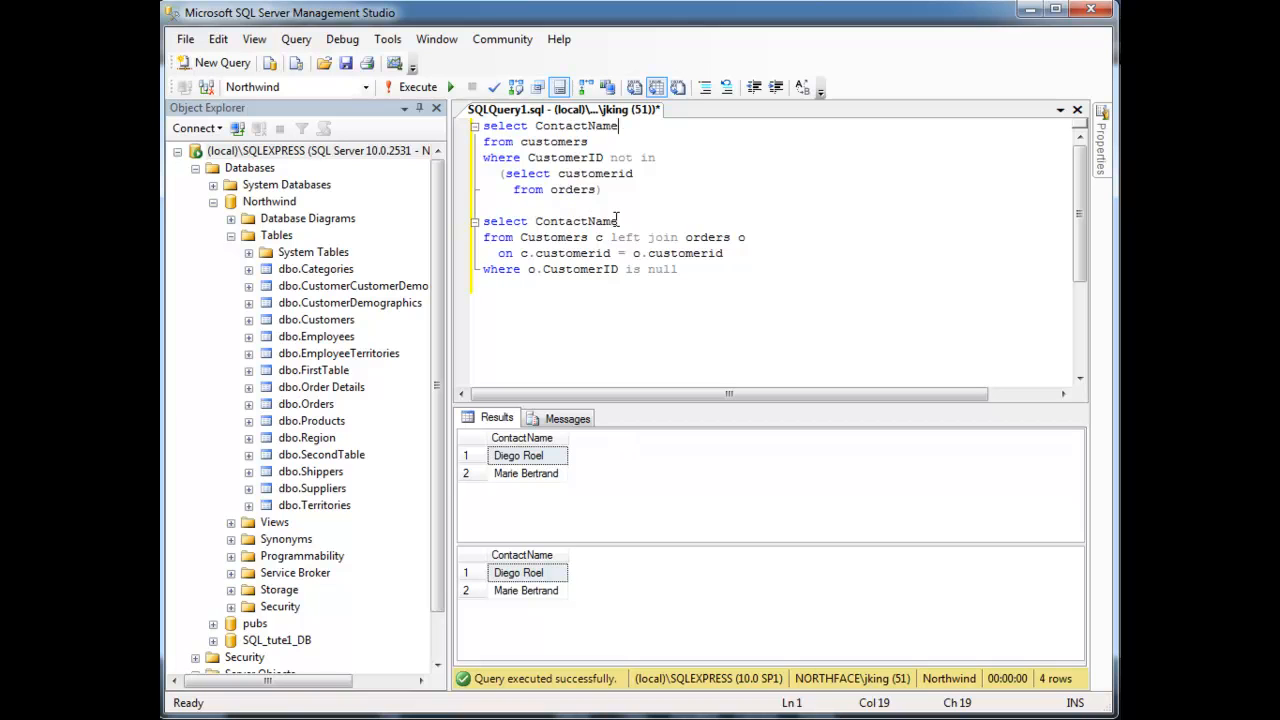
click(620, 221)
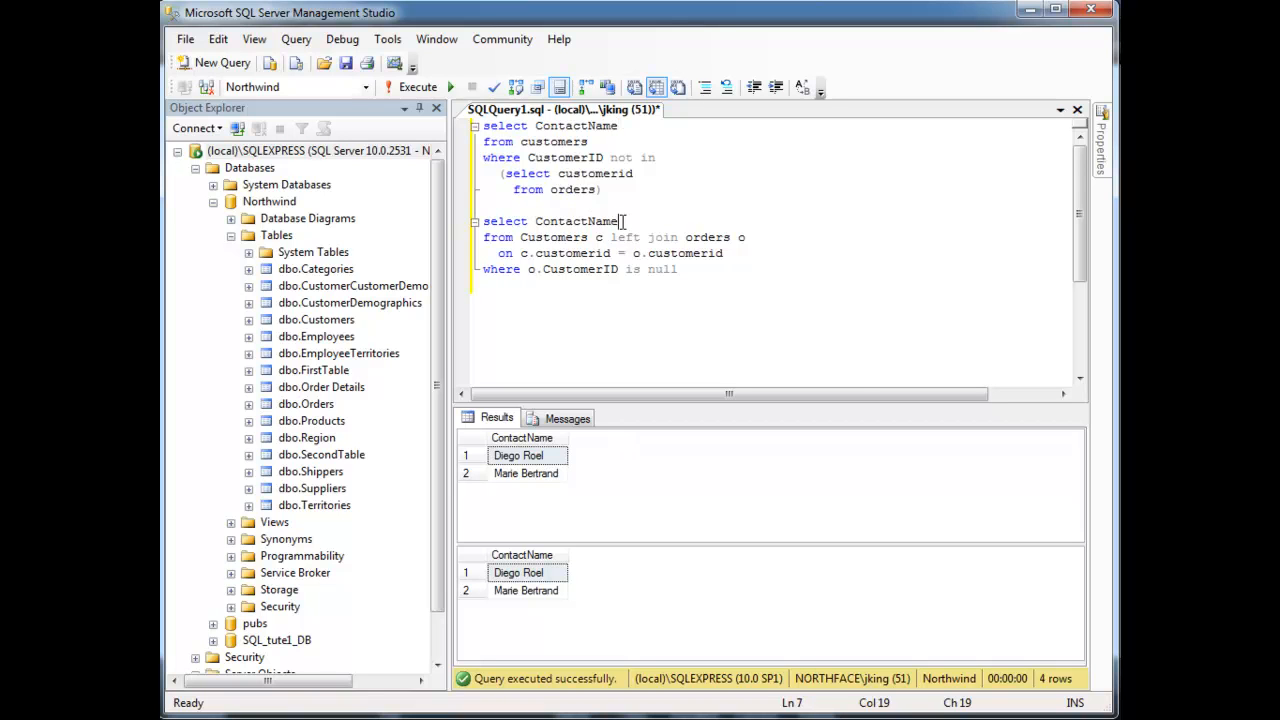
text(ship)
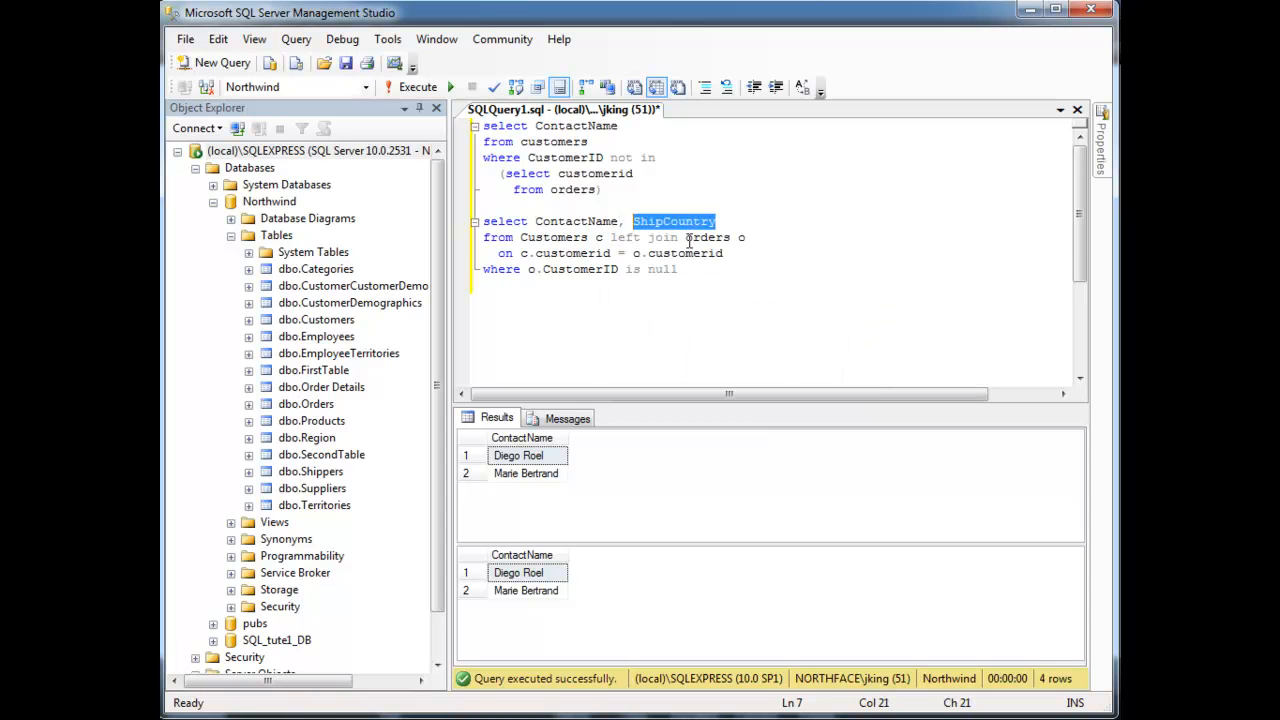
Type shipcountry into the NOT IN query's column list, then select the invalid column for removal
click(623, 126)
text(, shipc)
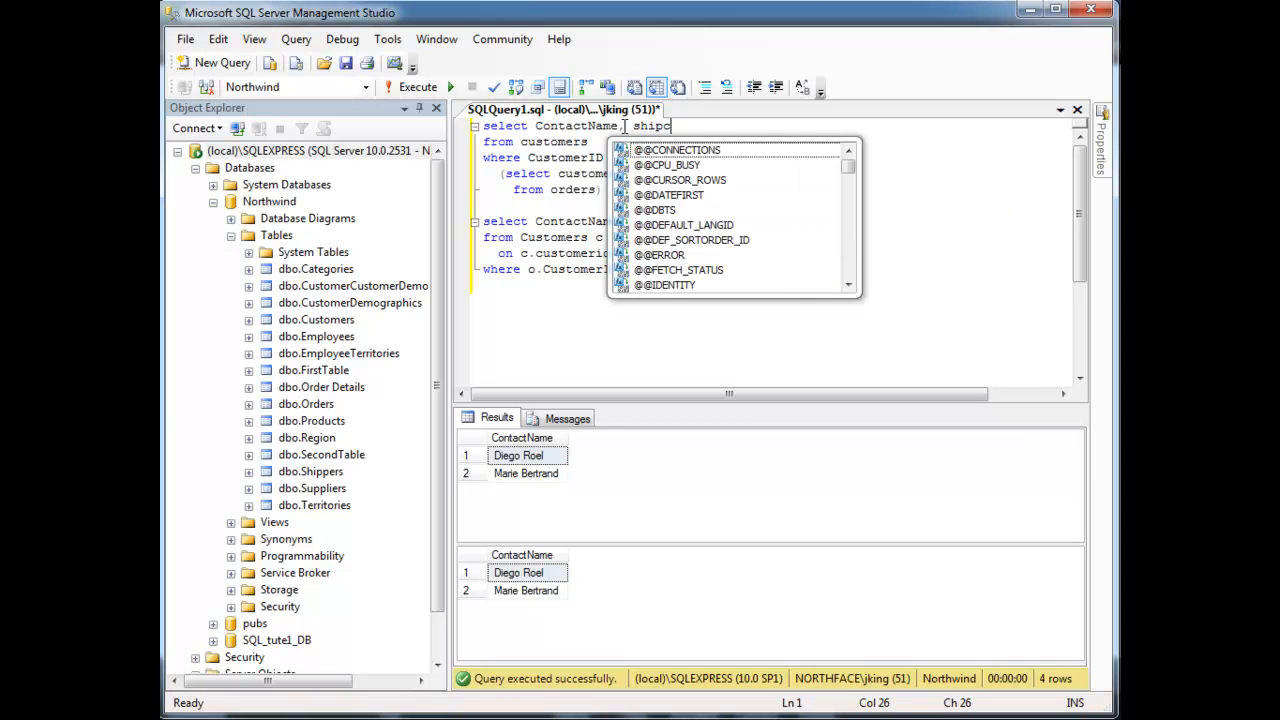
text(ountry)
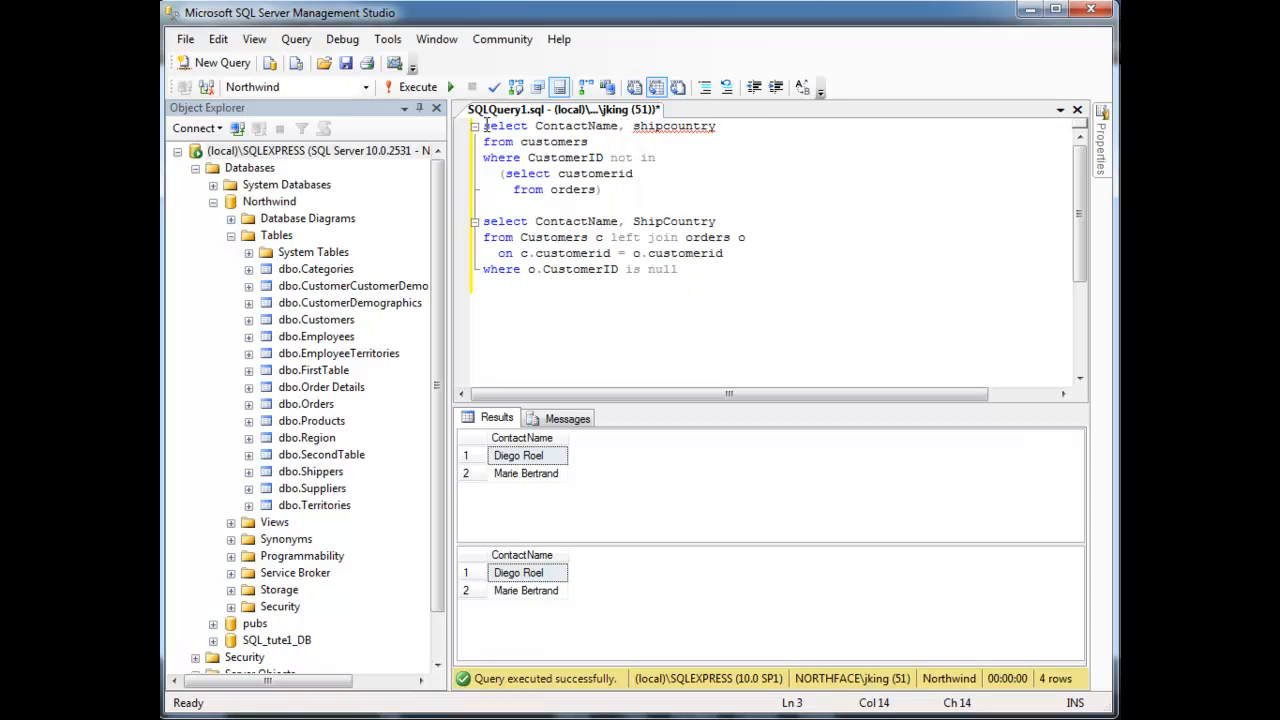
drag(483, 126, 590, 141)
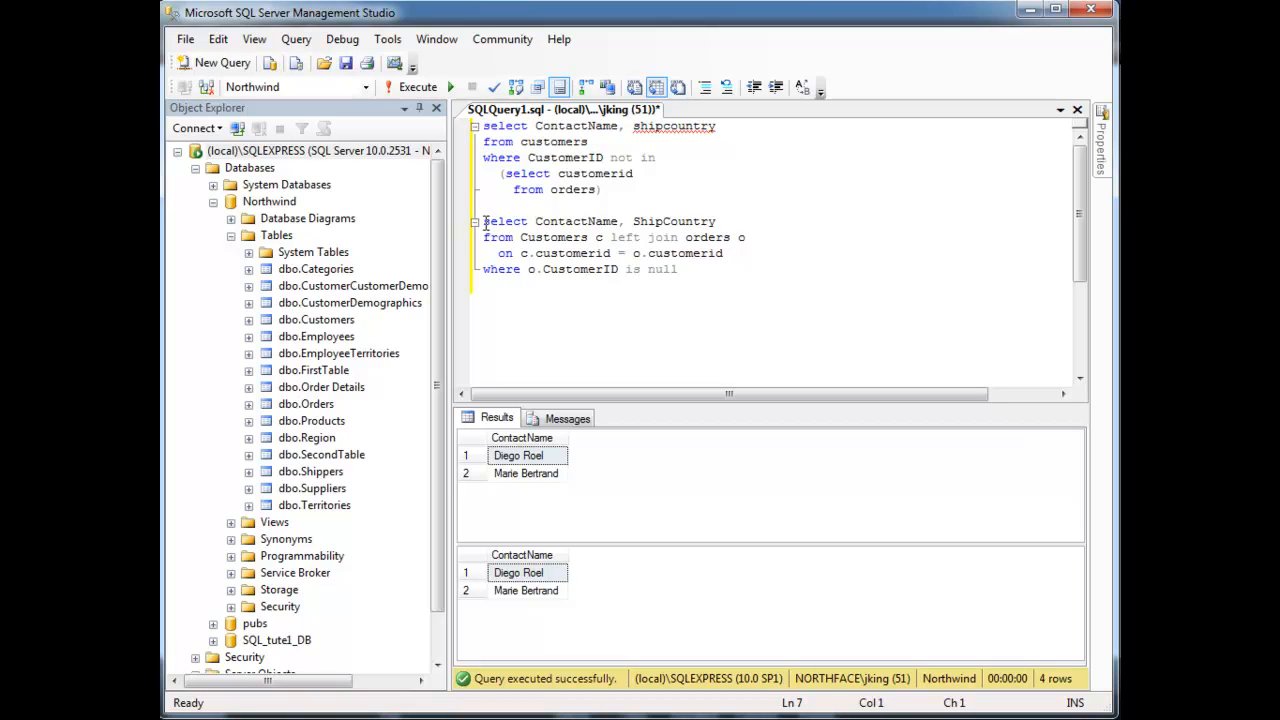
drag(483, 221, 725, 252)
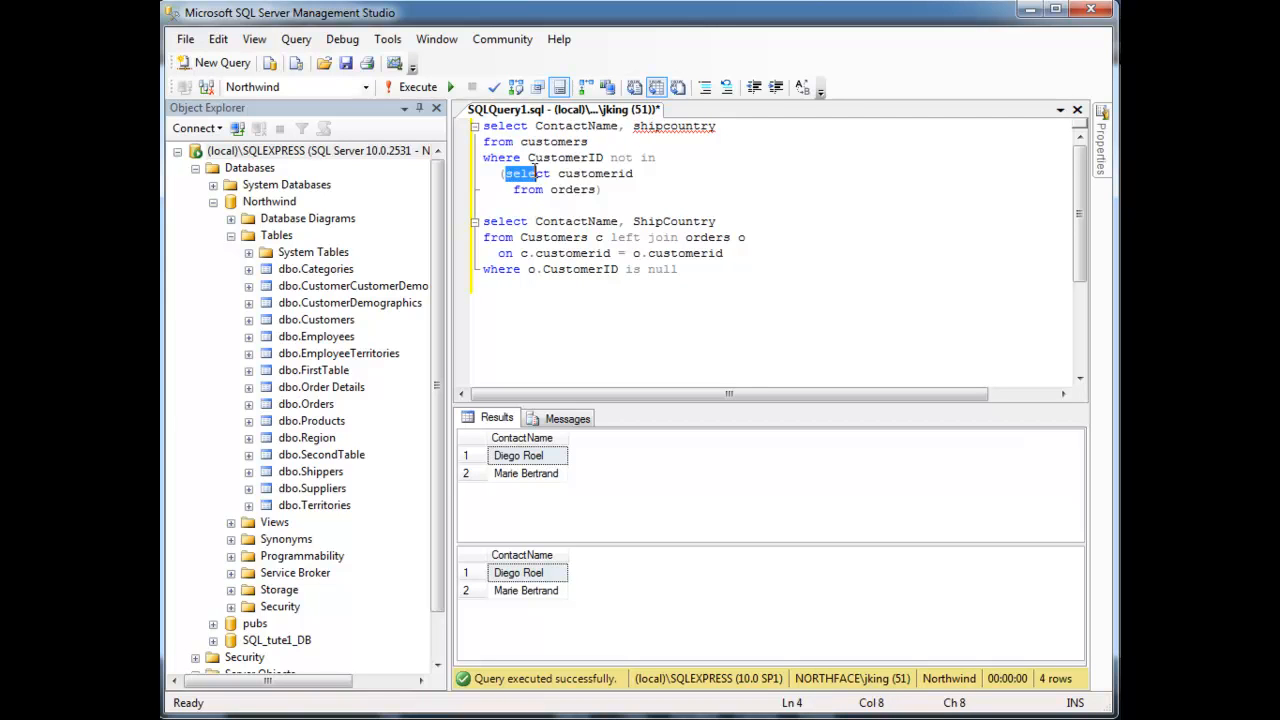
drag(545, 173, 595, 190)
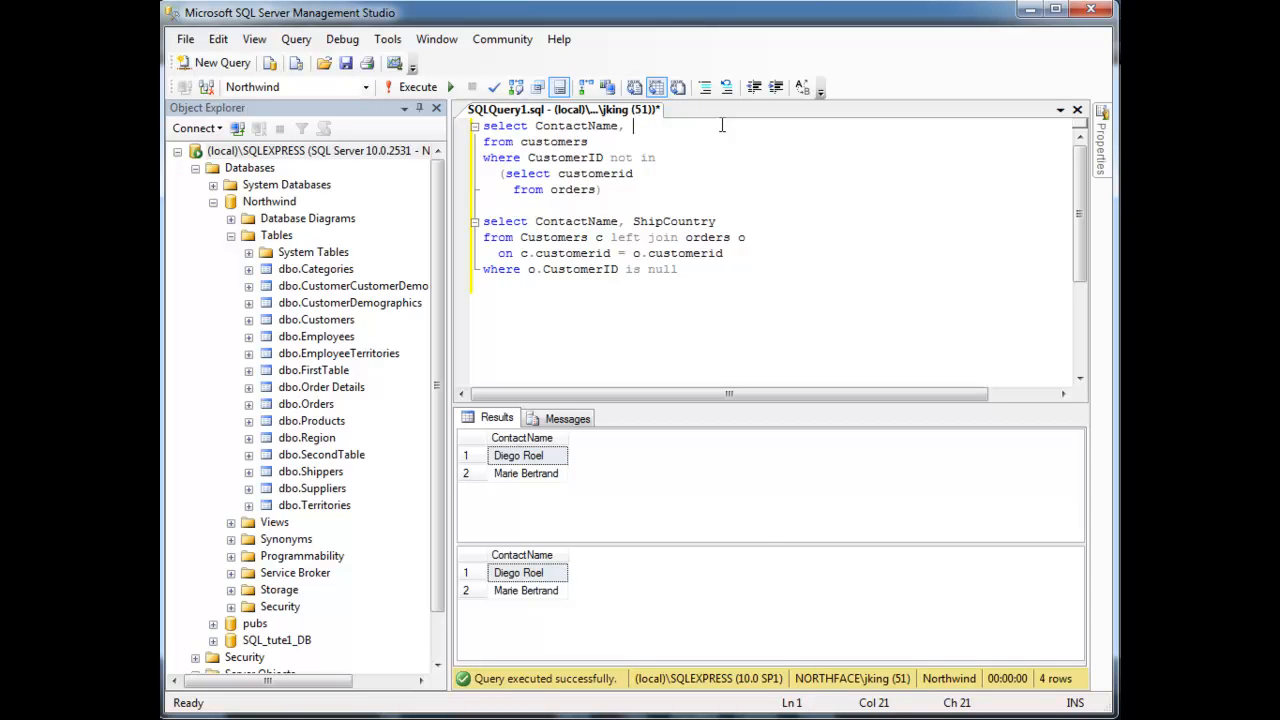
Rerun the queries for 830 rows and re-edit the subquery's orders table name
click(417, 87)
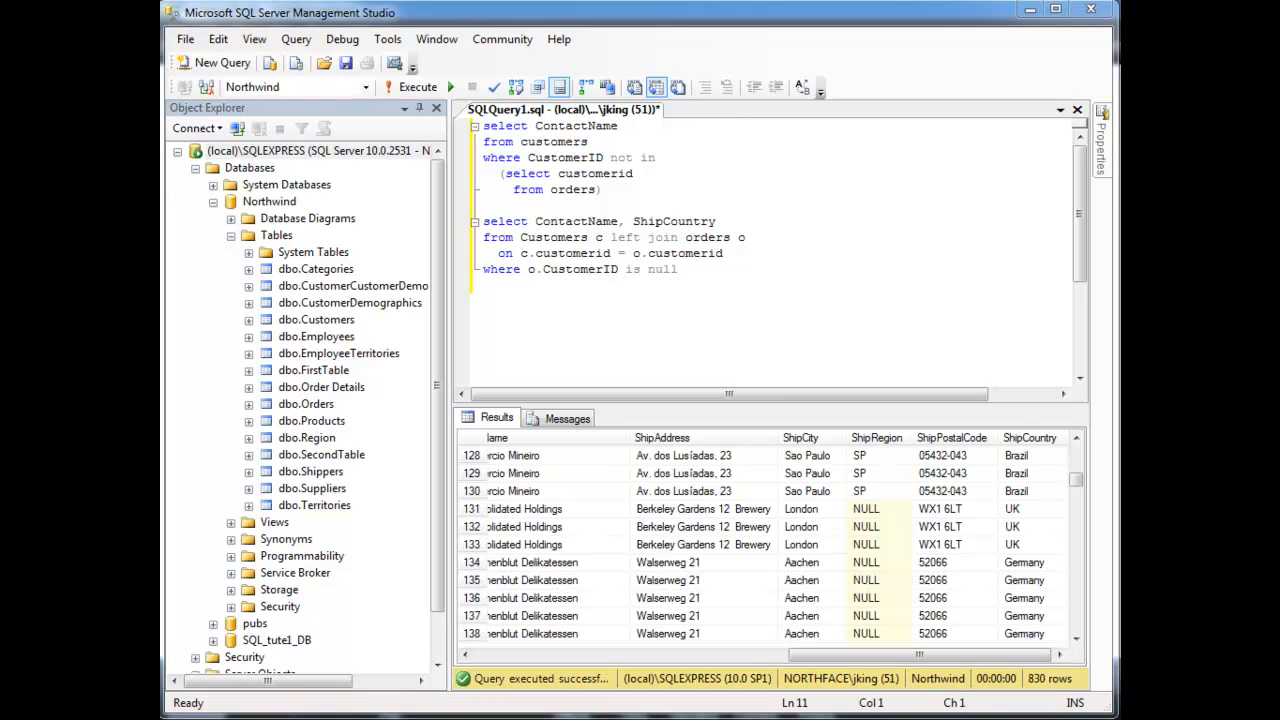
mouse_move(637, 200)
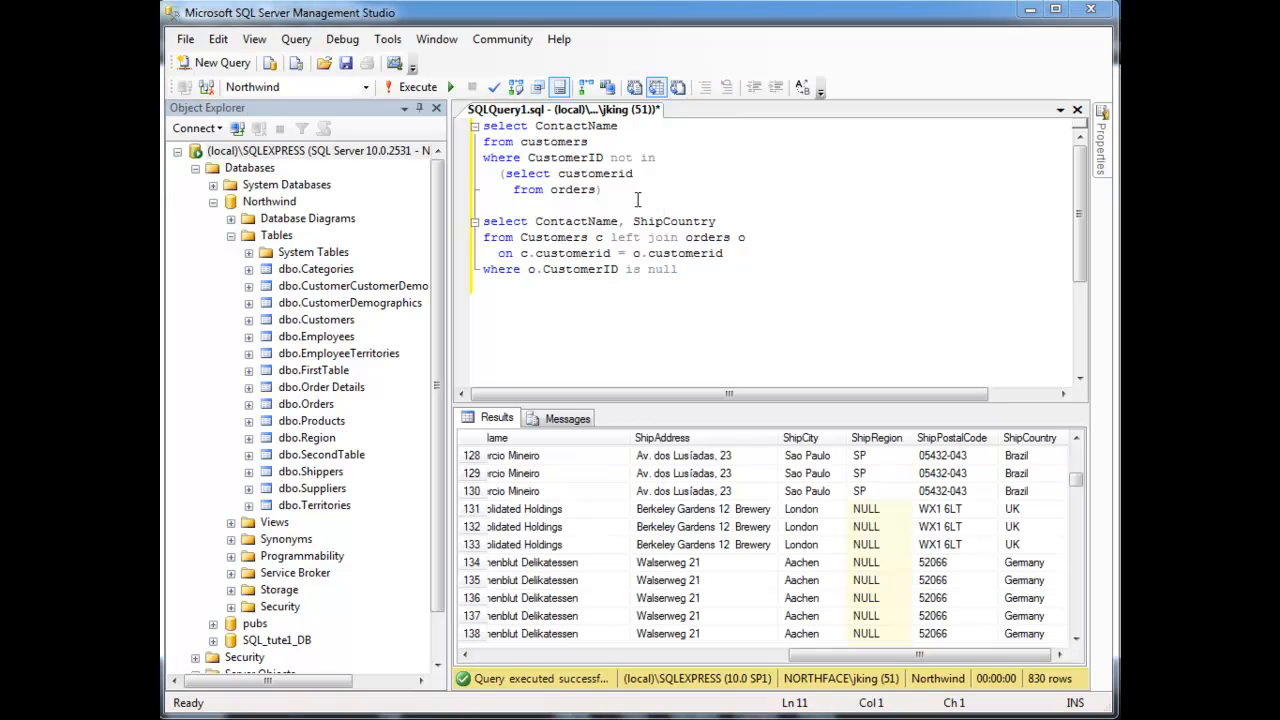
click(608, 190)
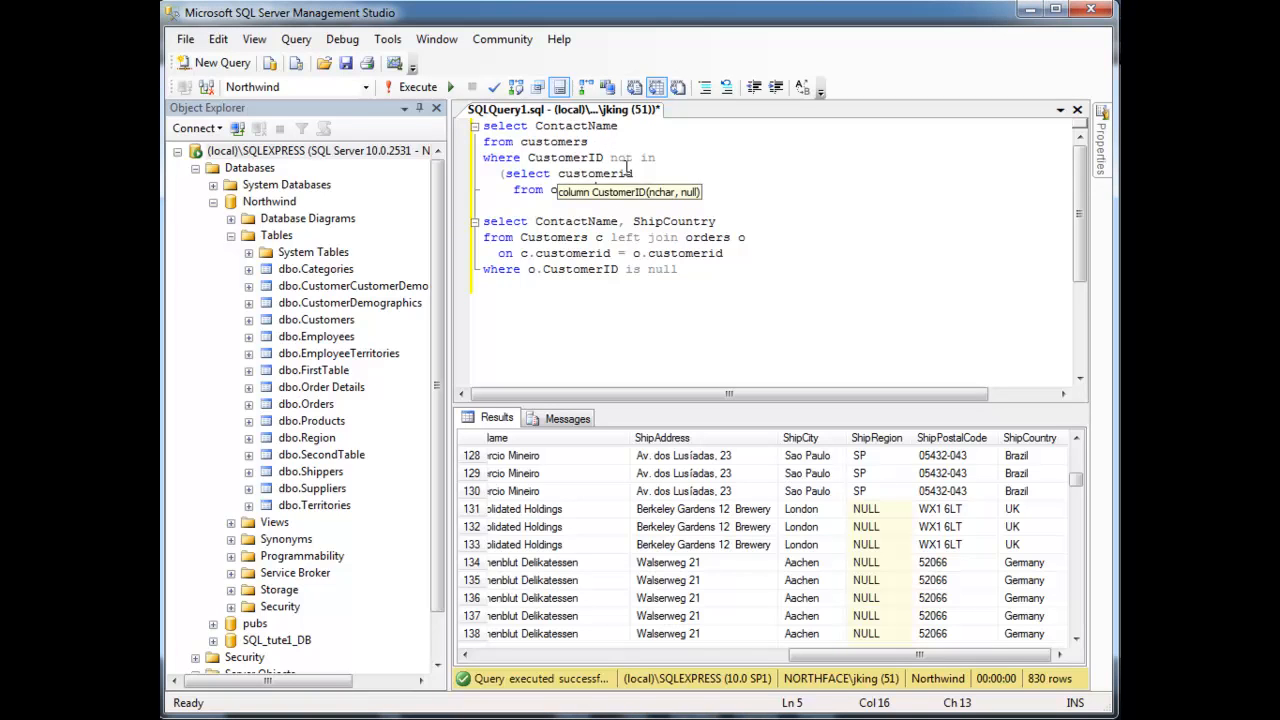
text(rders))
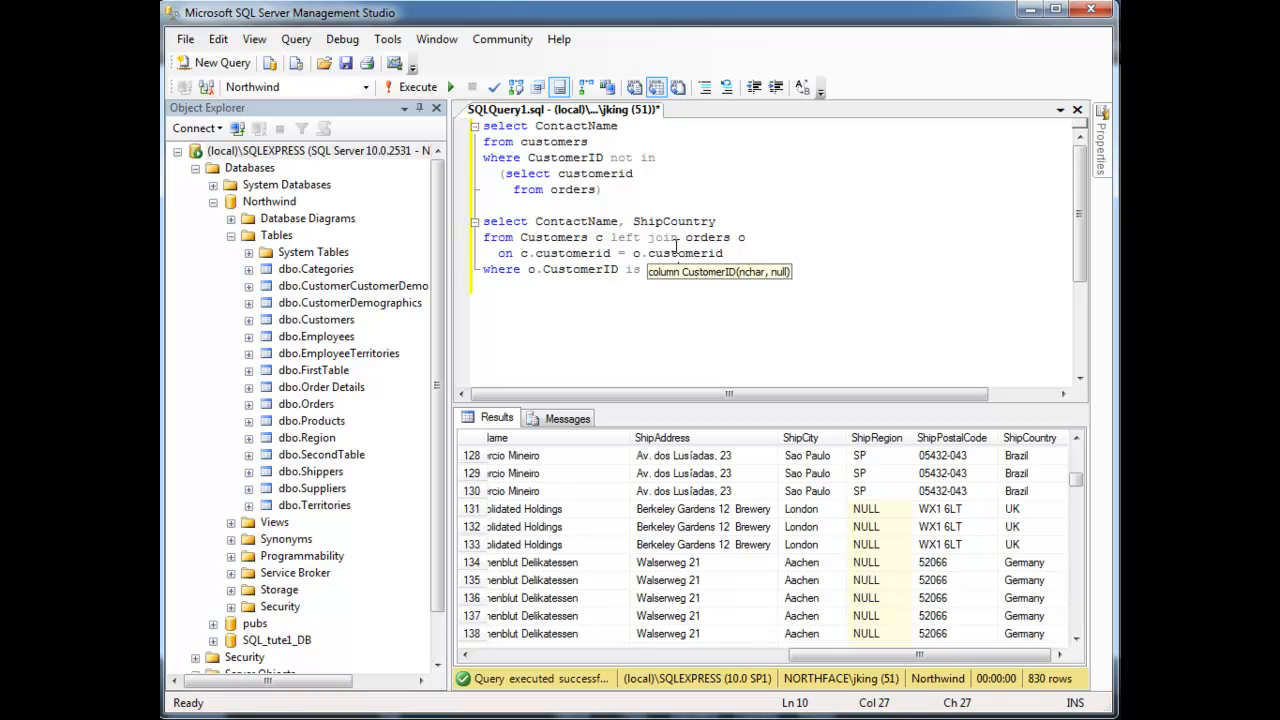
text(null)
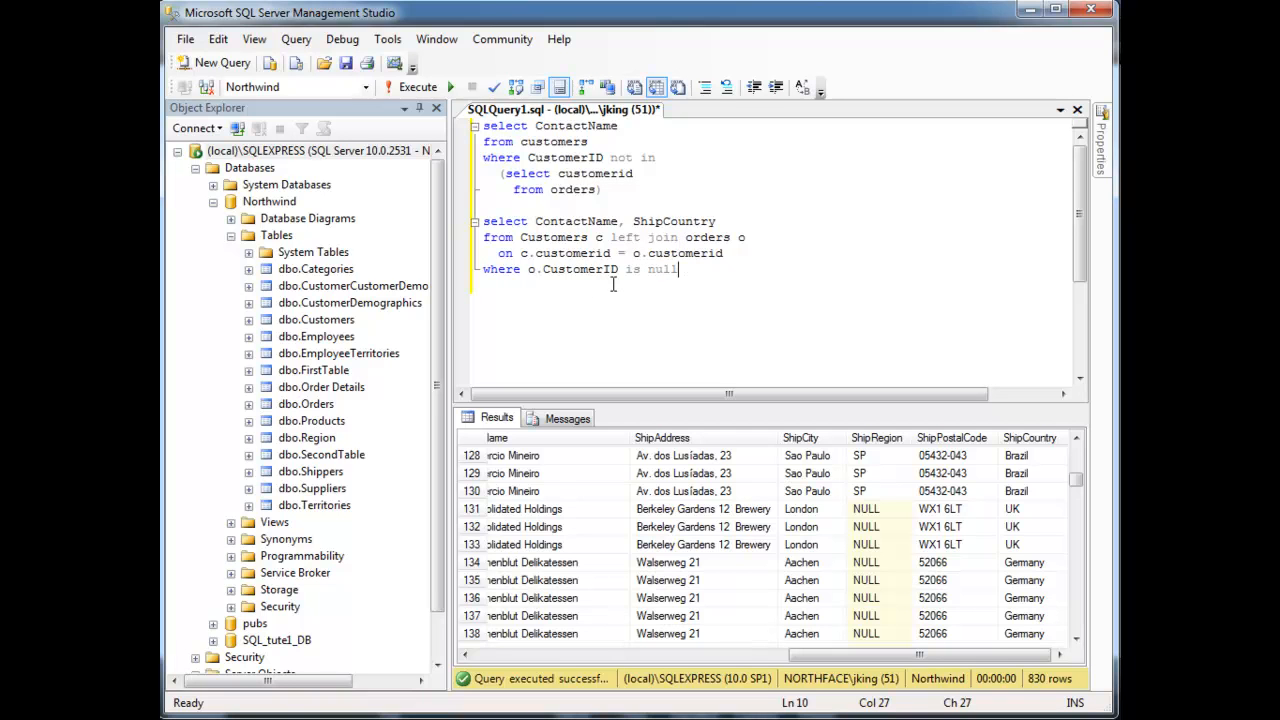